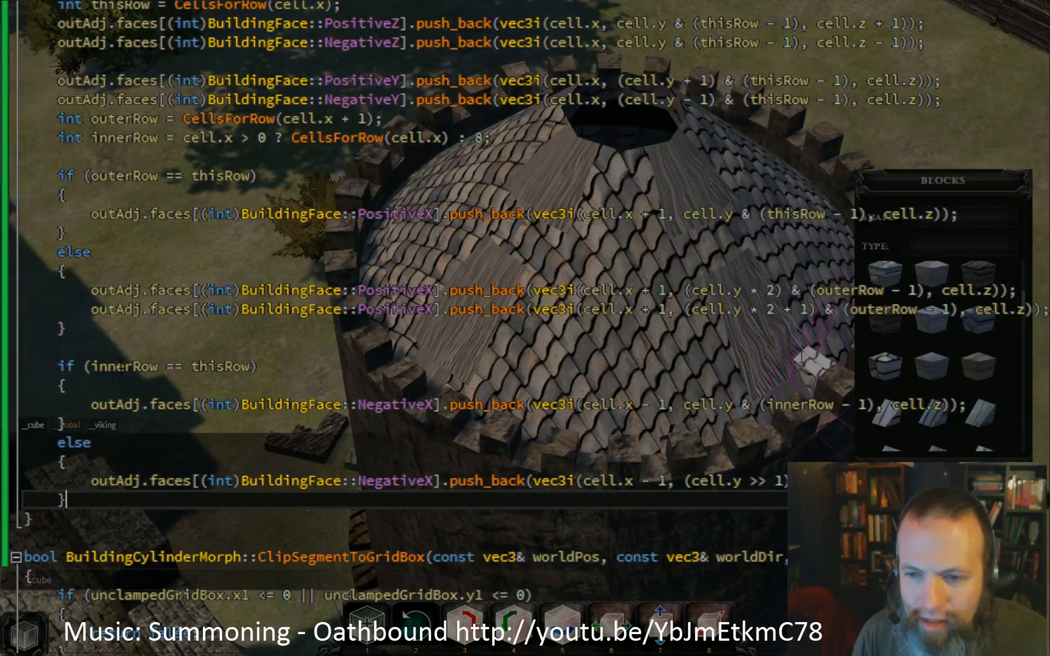
# Swap innerRow for thisRow in the inner-row NegativeX push_back line.
pyautogui.doubleClick(219, 367)
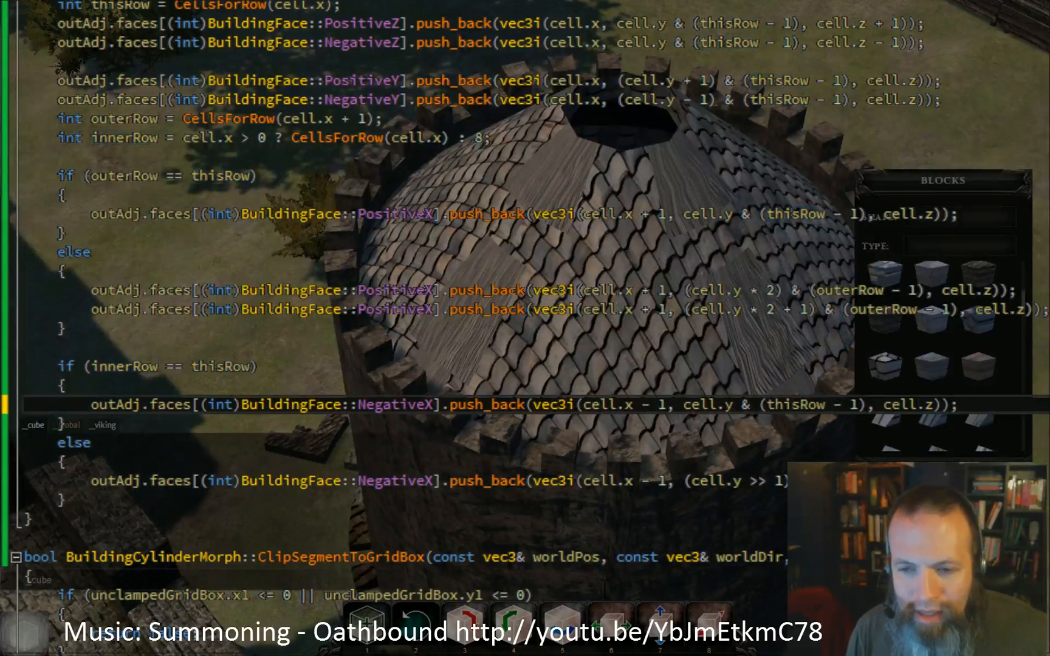
pyautogui.doubleClick(121, 6)
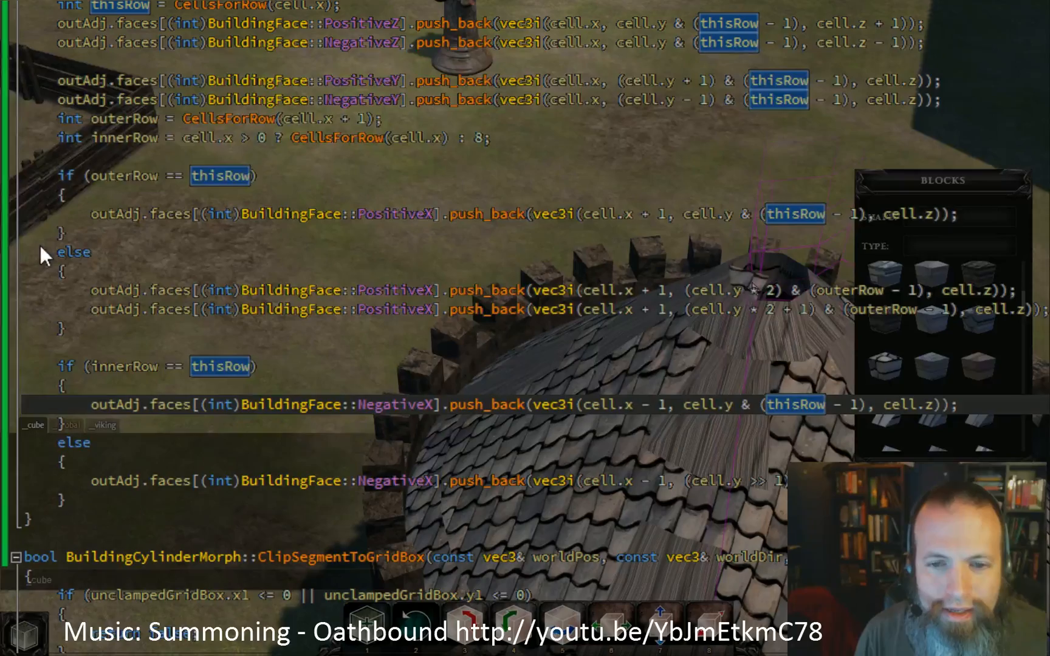
pyautogui.moveTo(87, 233)
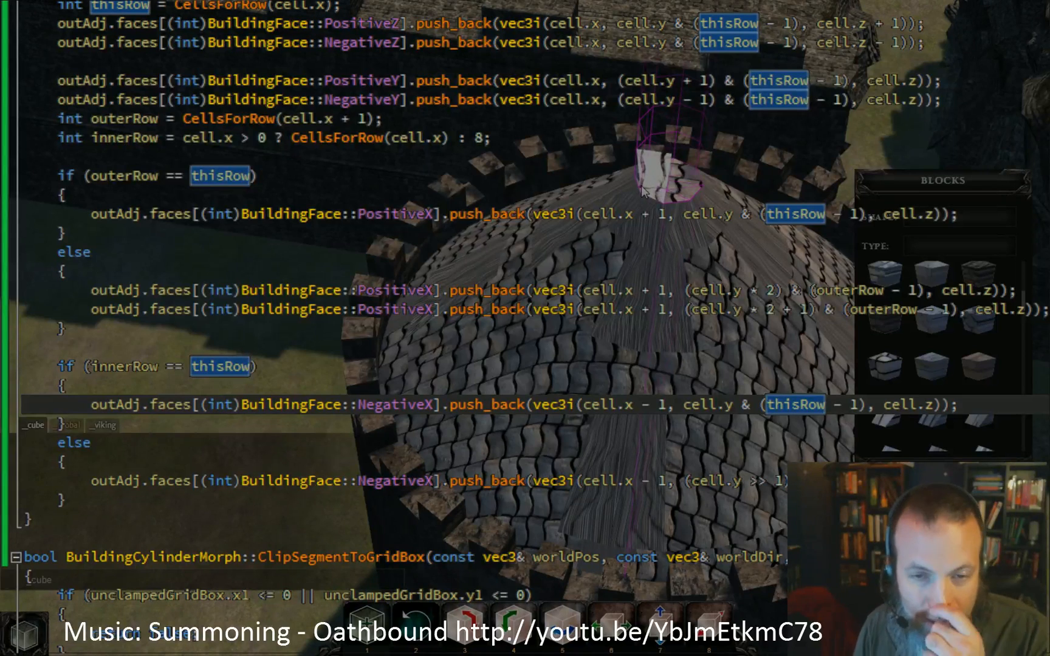
pyautogui.moveTo(334, 381)
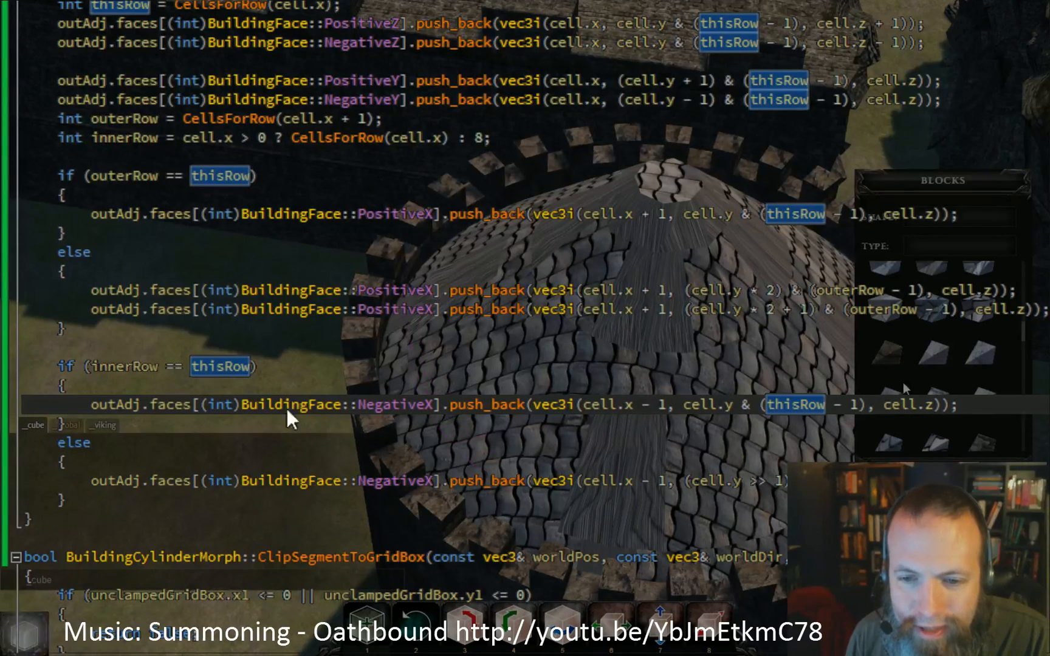
pyautogui.moveTo(676, 177)
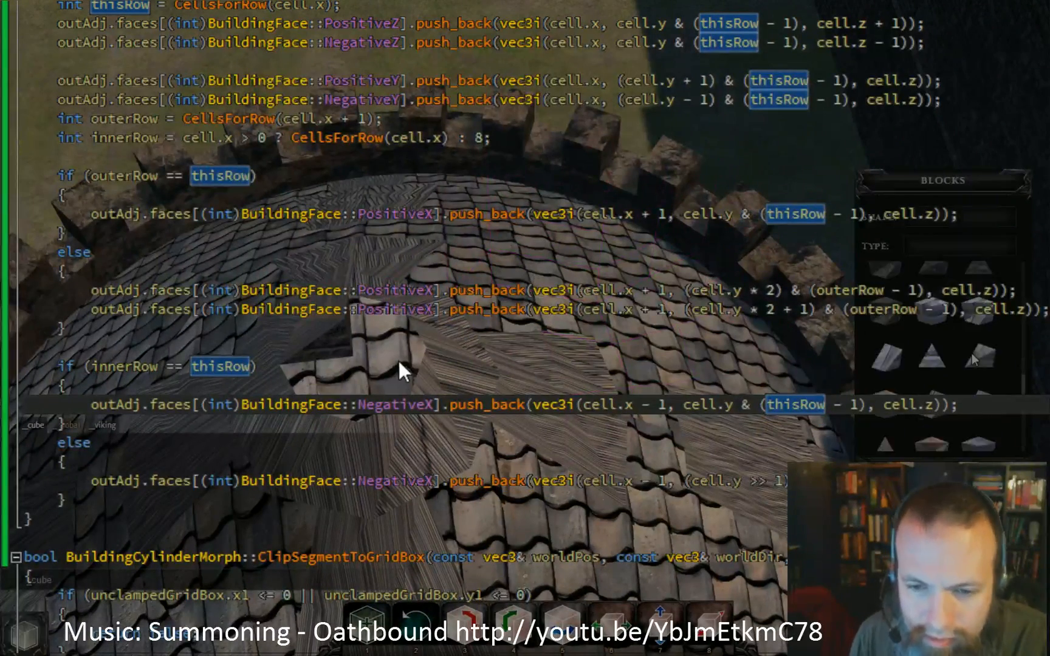
pyautogui.moveTo(322, 368)
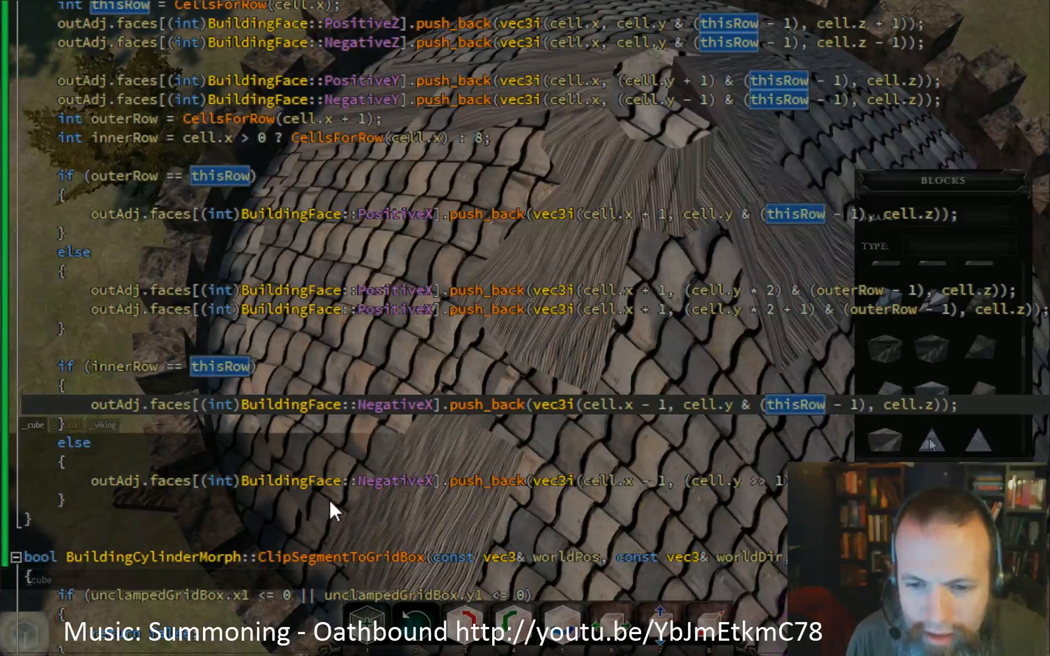
pyautogui.moveTo(415, 452)
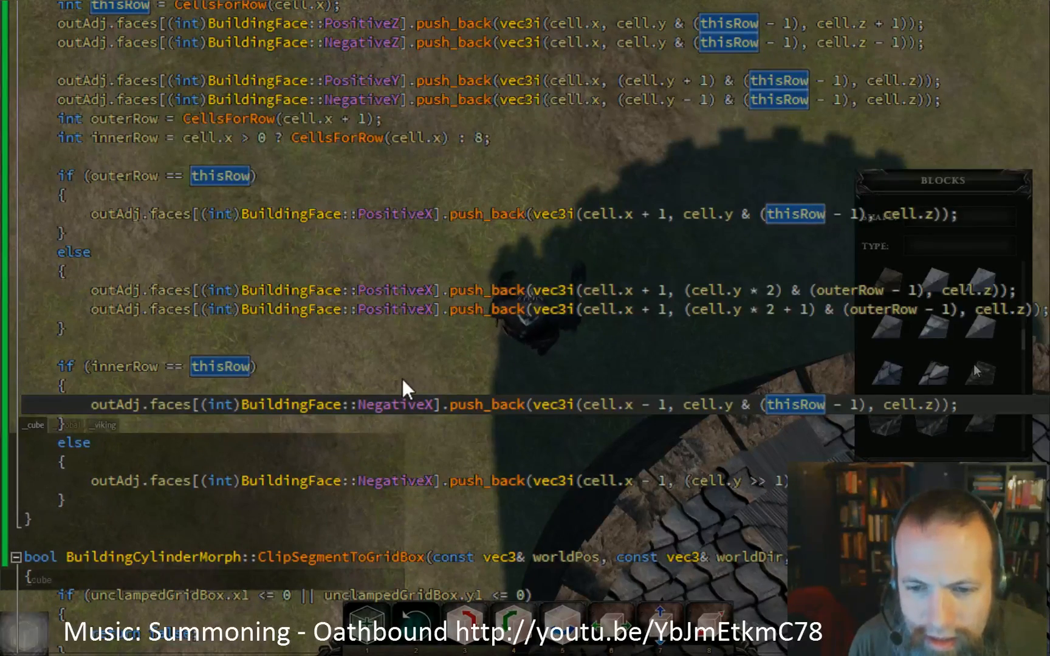
pyautogui.moveTo(6, 542)
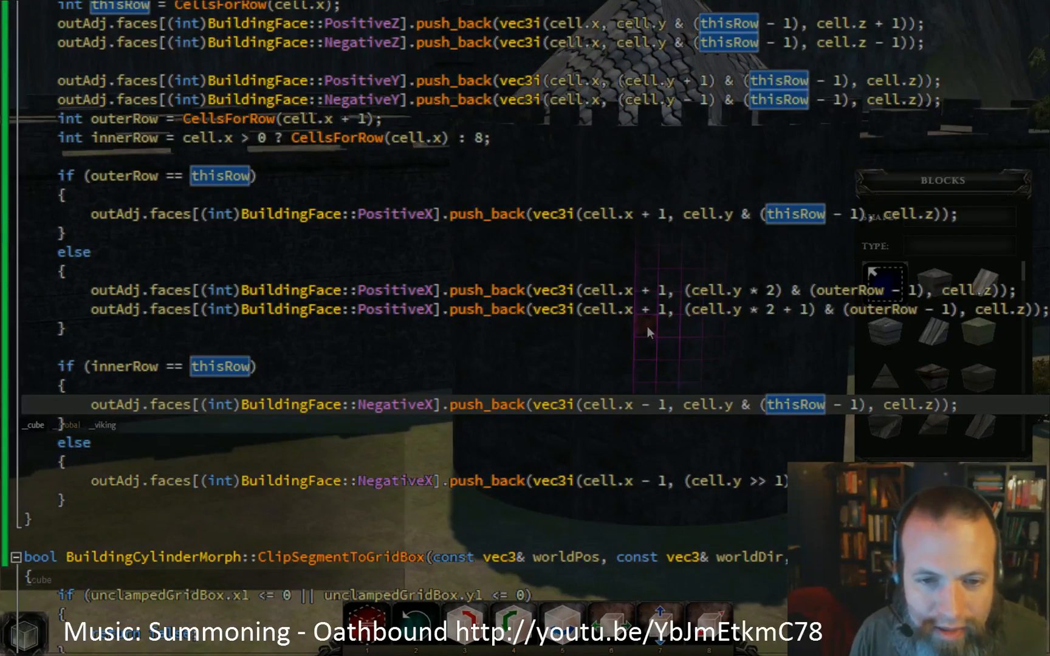
pyautogui.moveTo(648, 418)
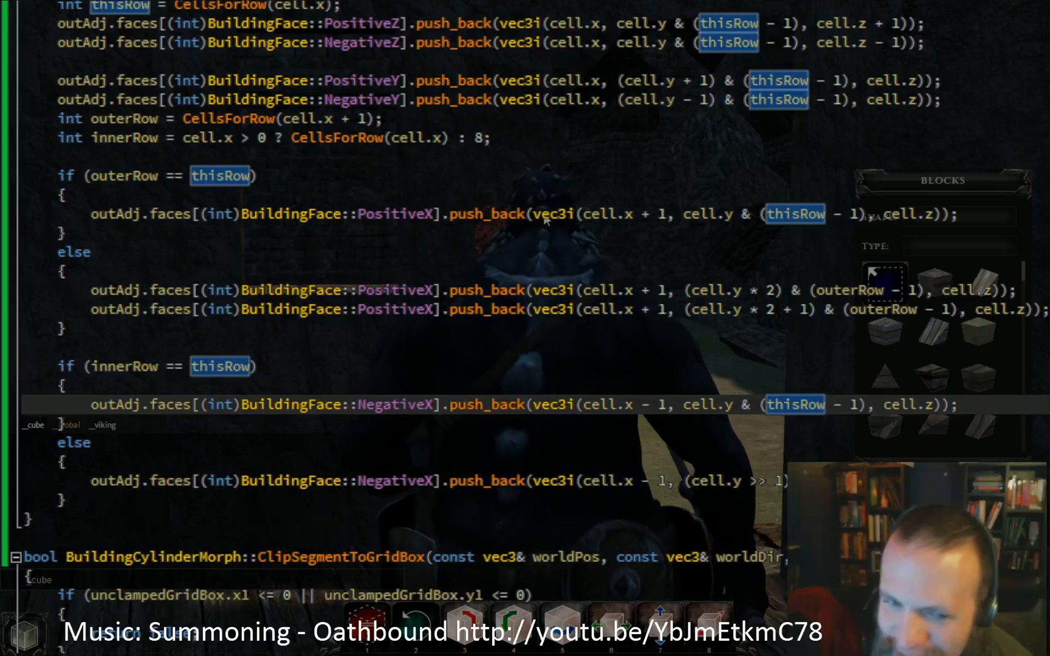
pyautogui.moveTo(663, 202)
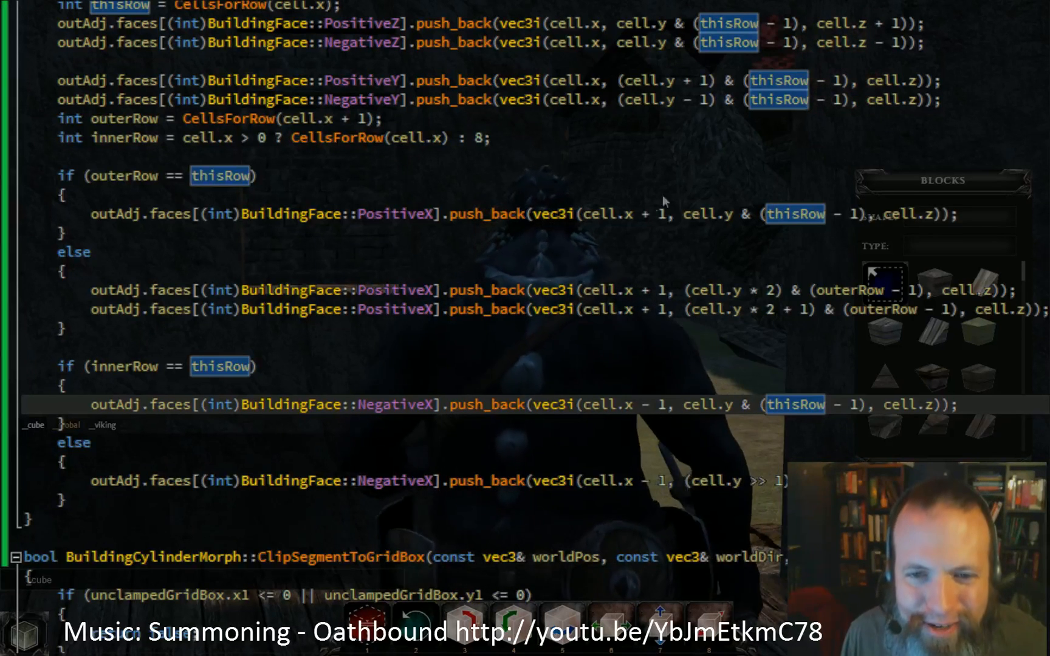